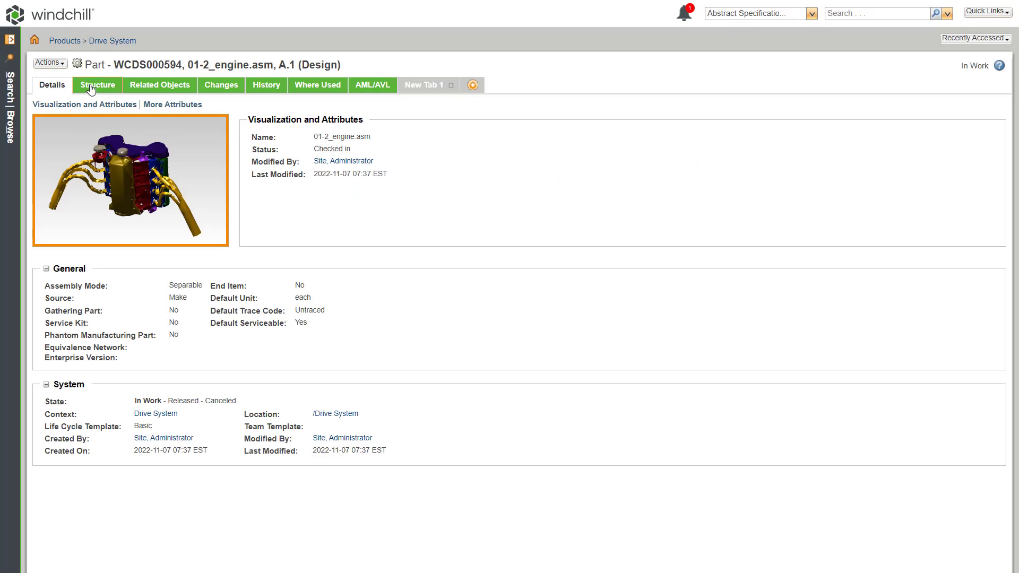
Show the 01-2_engine.asm structure listing its child parts and subassemblies.
click(98, 85)
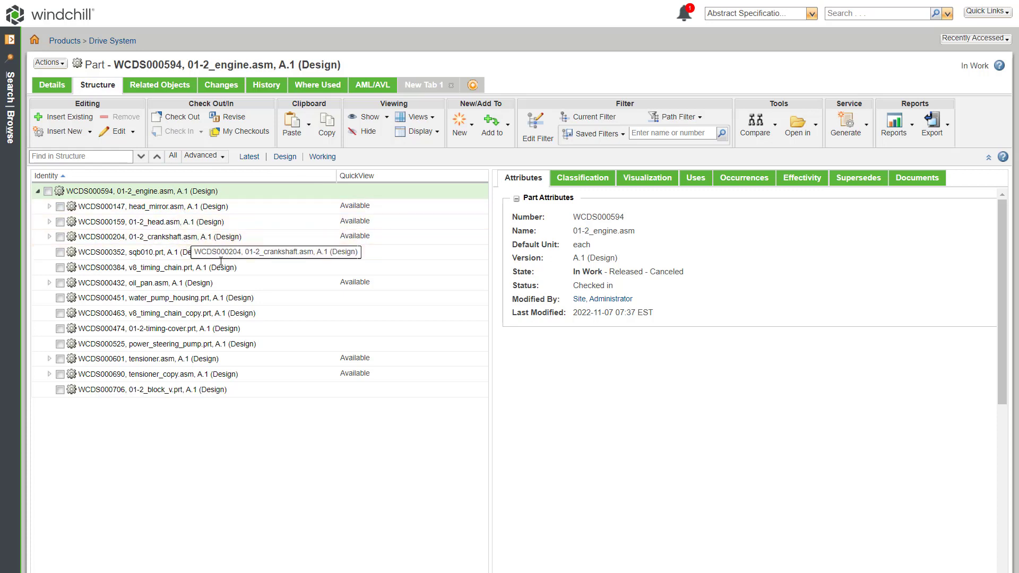
click(156, 389)
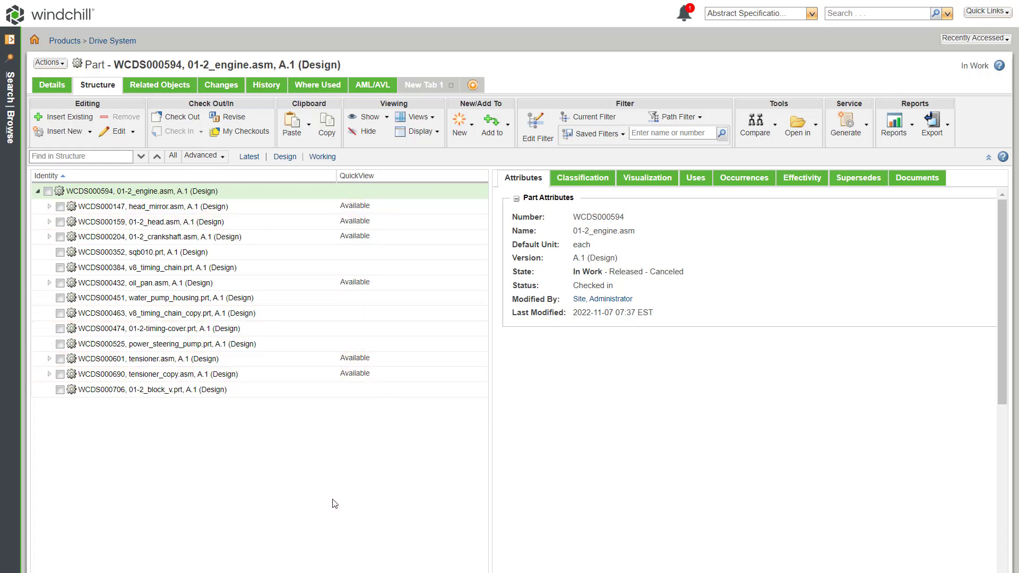
mouse_move(331, 508)
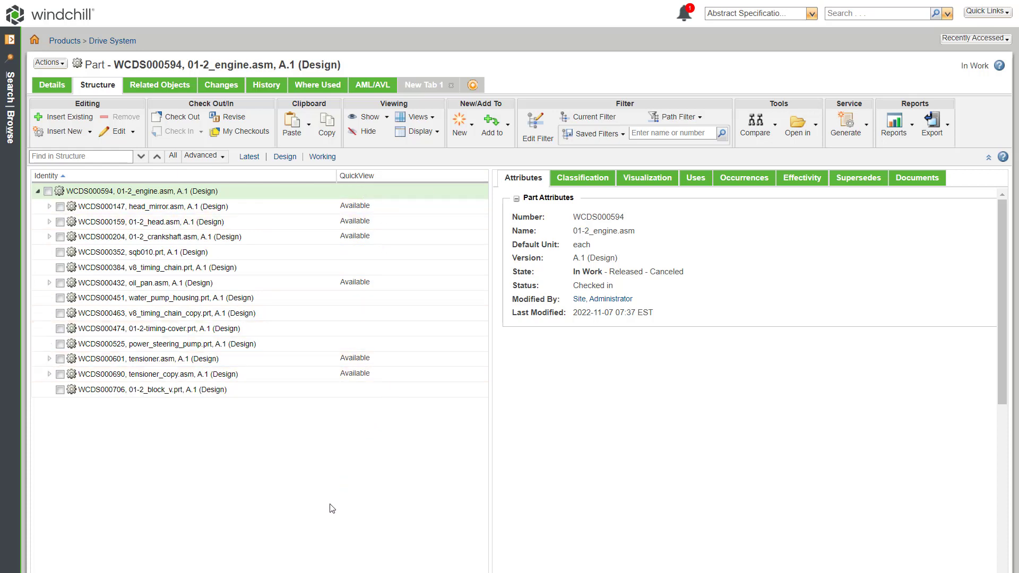
mouse_move(327, 512)
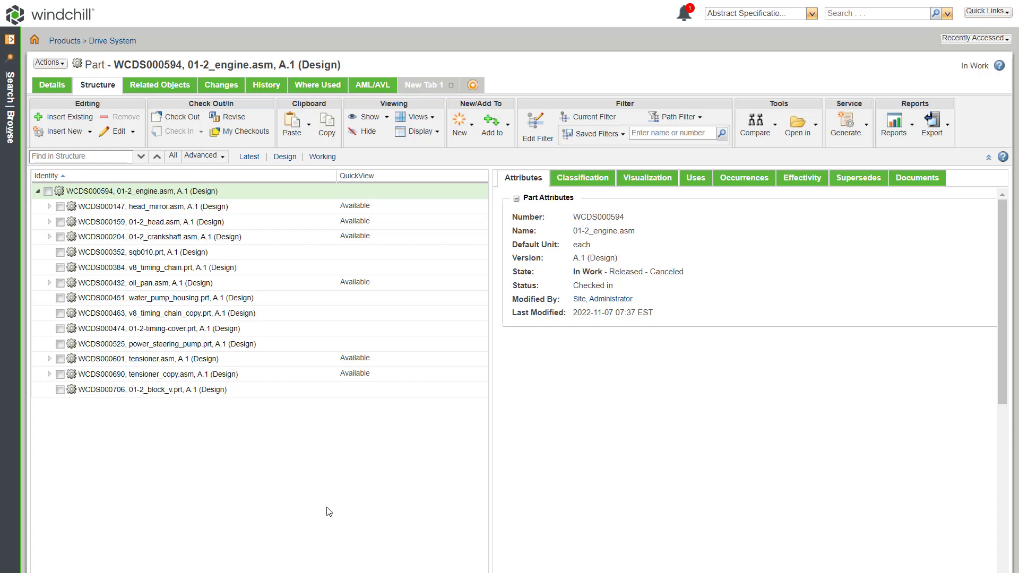
mouse_move(979, 234)
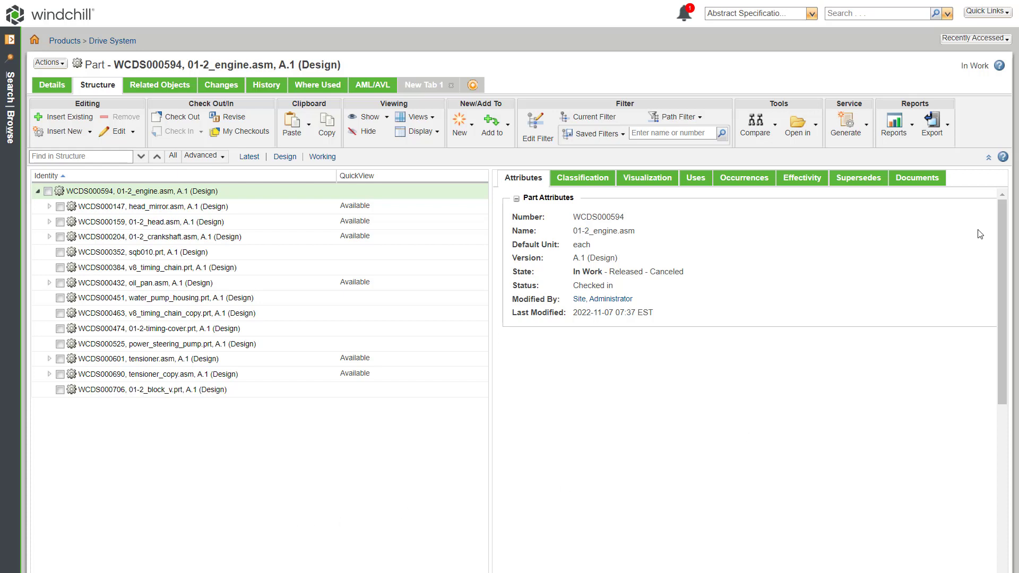
Reach the QuickView preferences under Visualization > Dynamic Structure in My Settings.
click(983, 12)
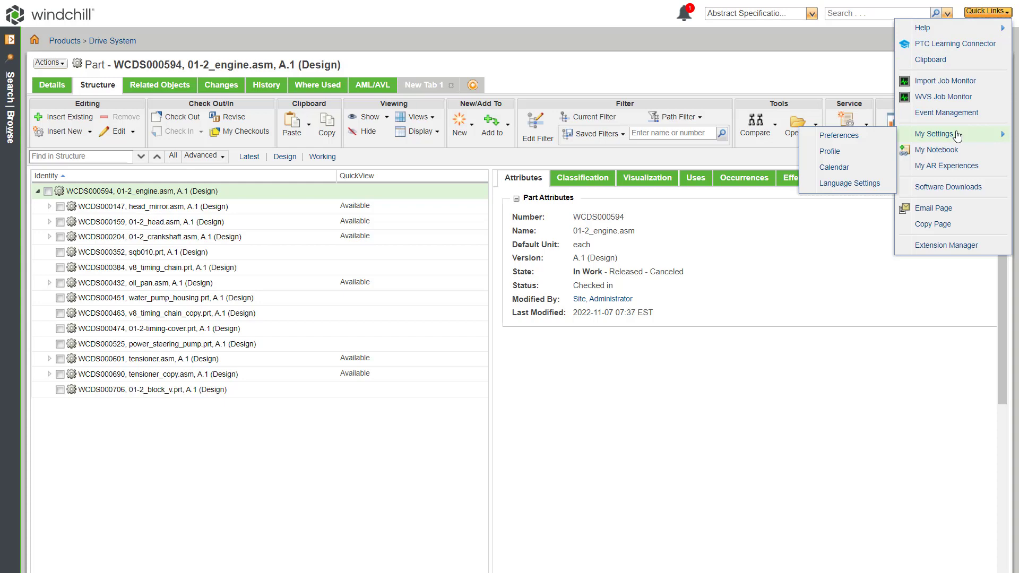
click(839, 134)
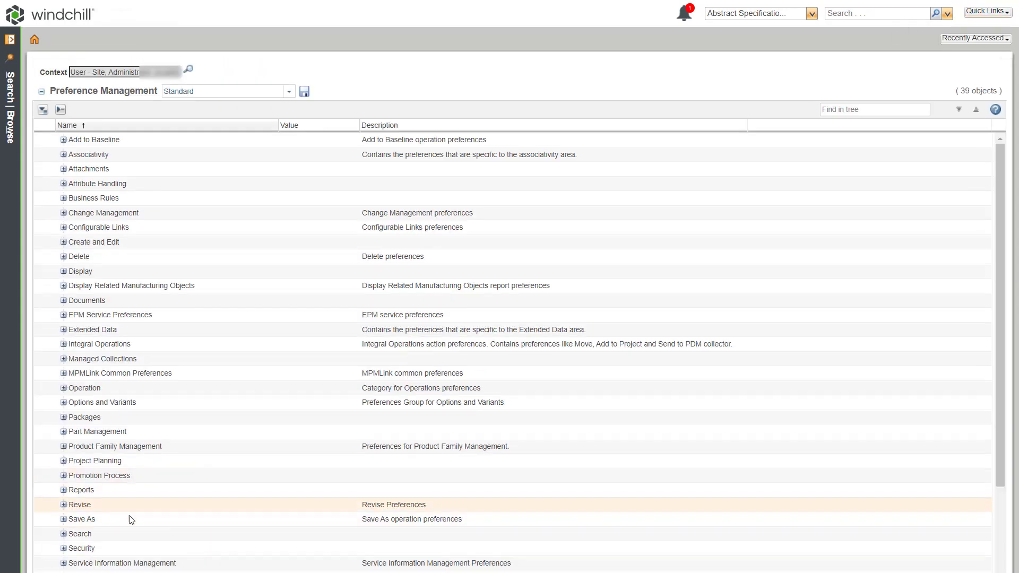
scroll(down, 3)
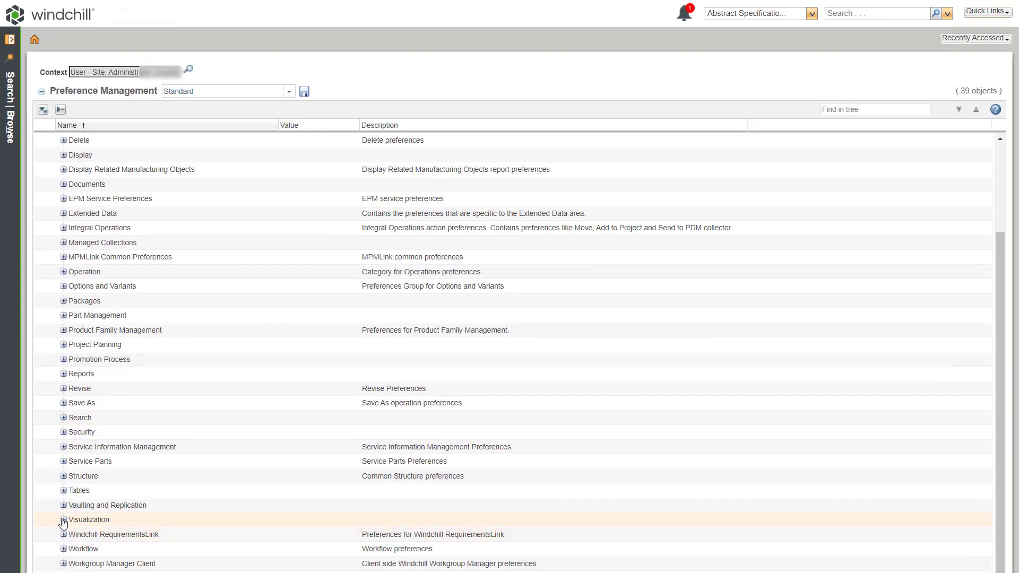
click(62, 519)
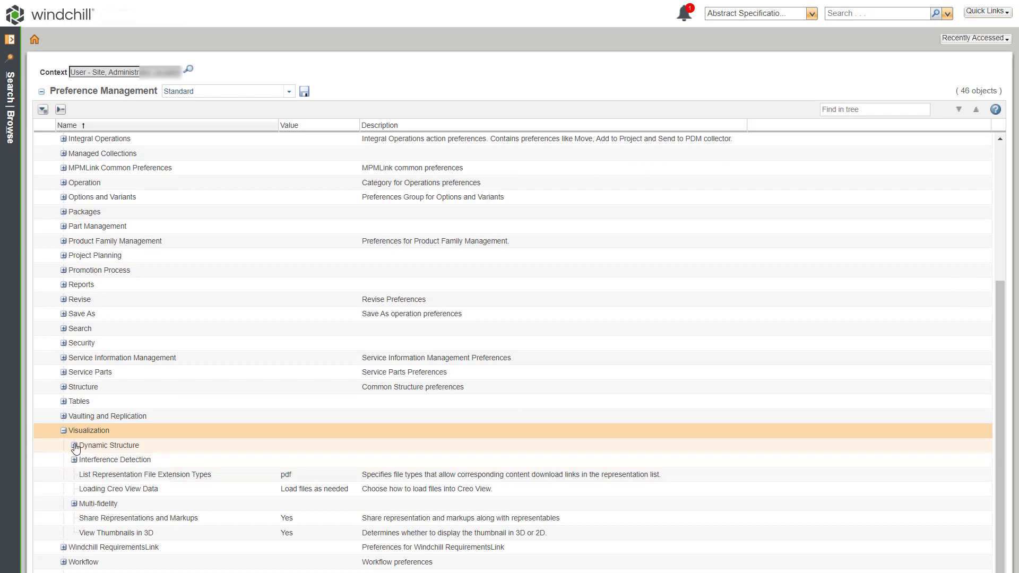
click(74, 445)
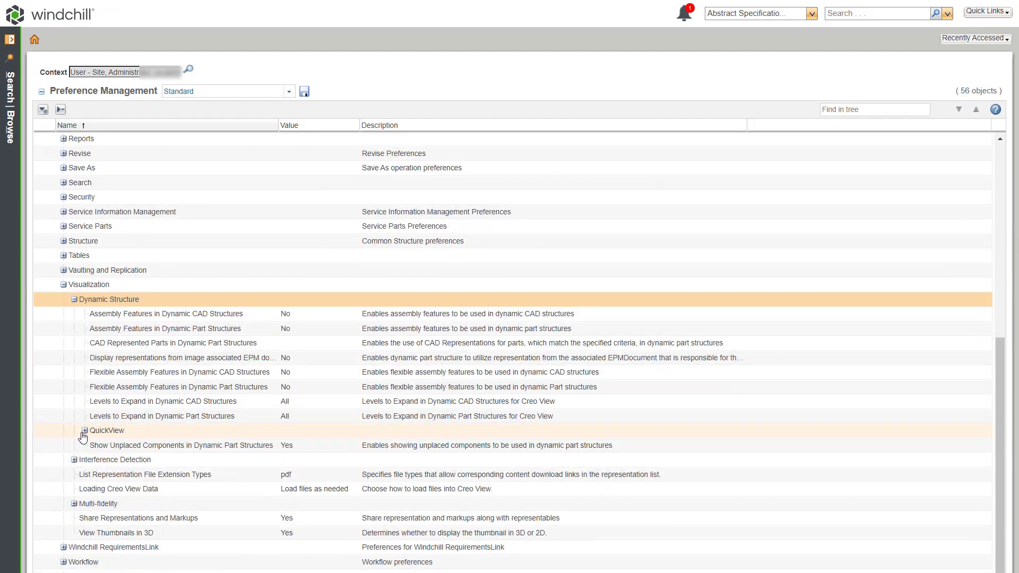
click(83, 430)
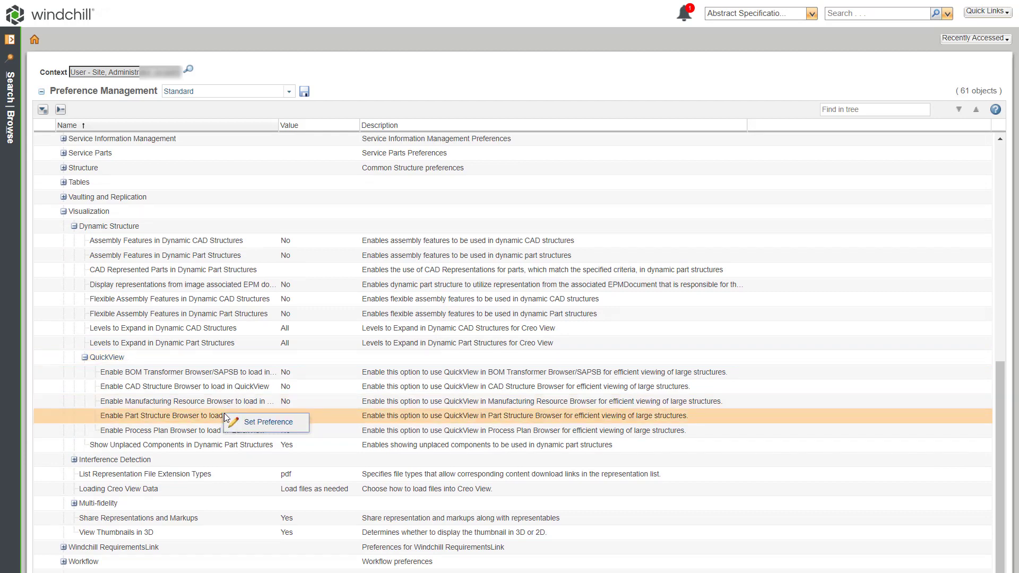
Set 'Enable Part Structure Browser to load in QuickView' to Yes.
click(267, 421)
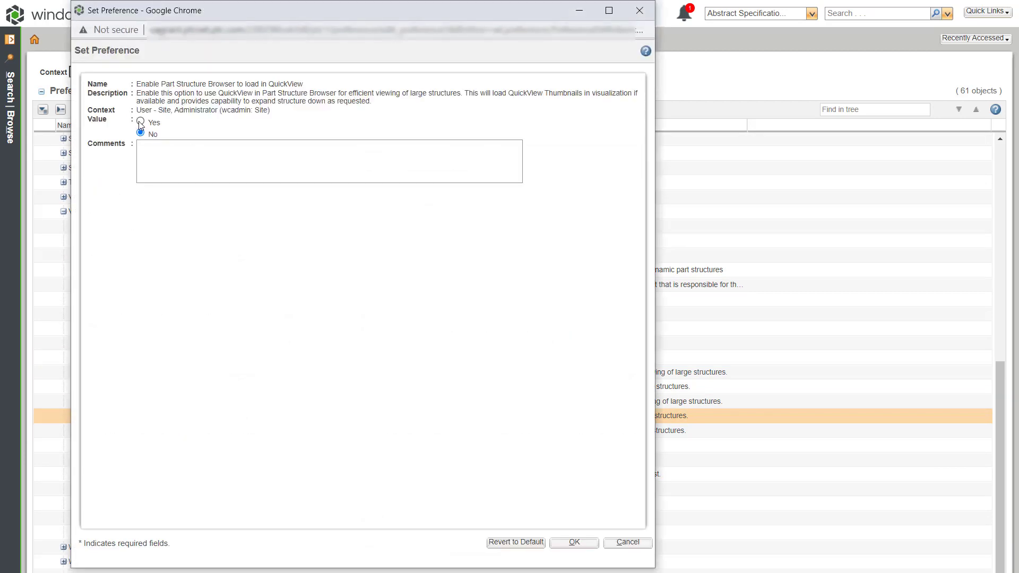
click(572, 542)
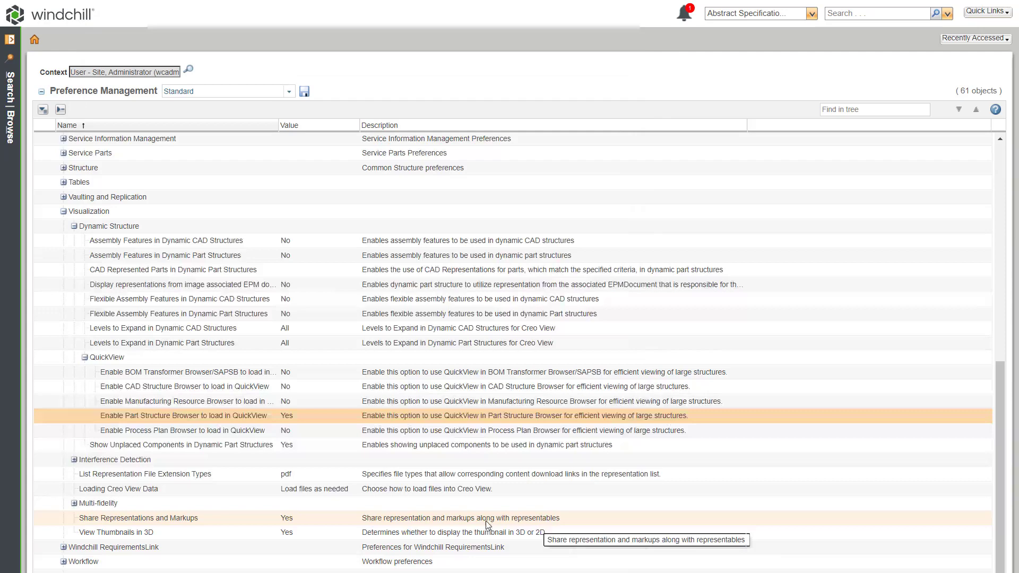
mouse_move(156, 396)
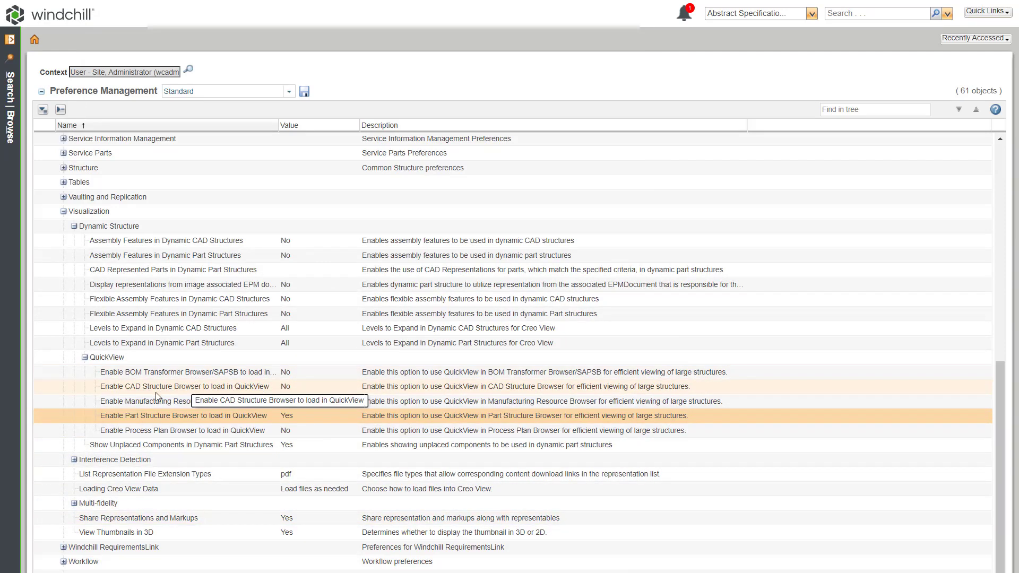
mouse_move(393, 488)
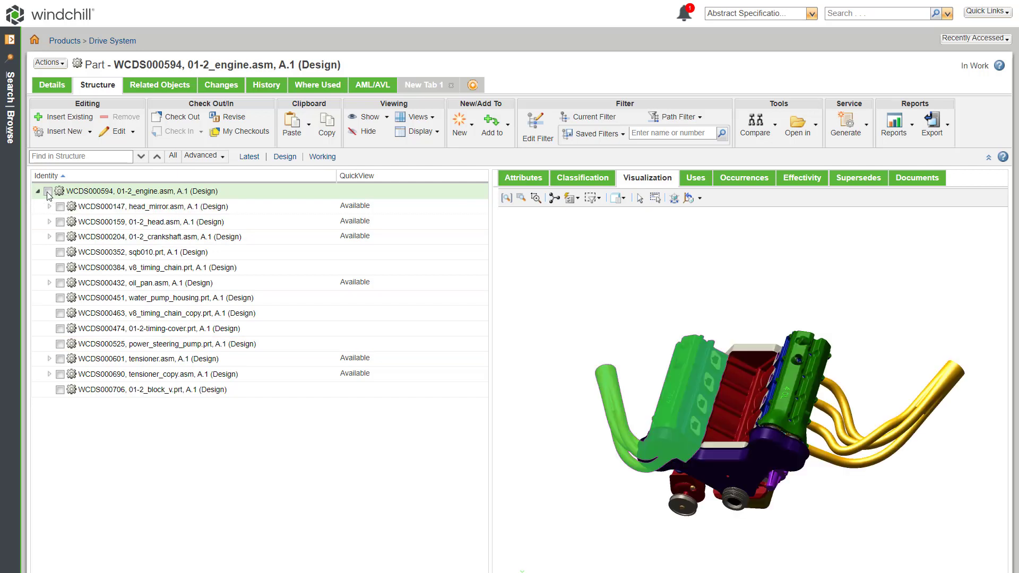
Load all engine components and drag the head and head_mirror assemblies away from the block.
click(47, 190)
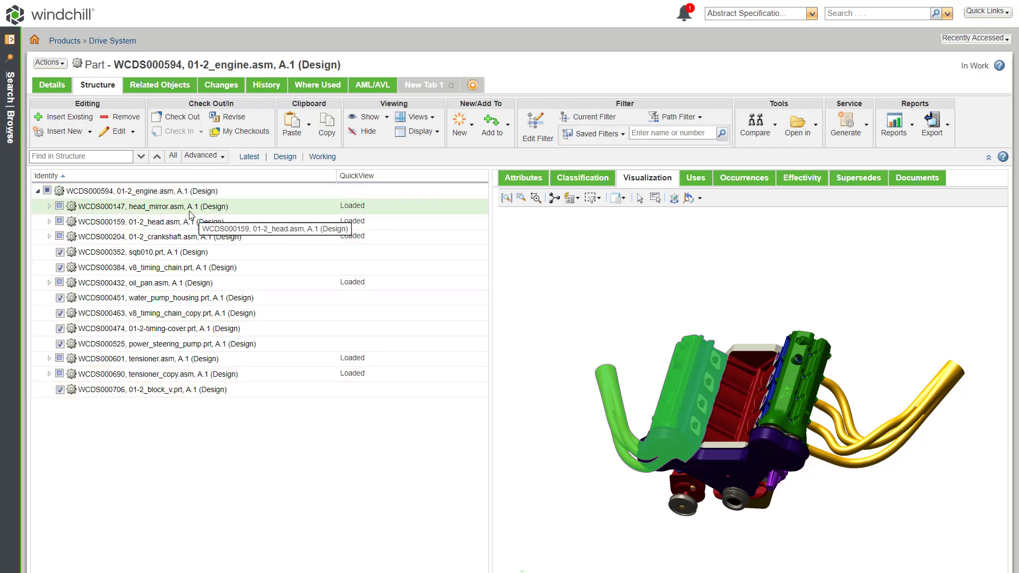
click(673, 198)
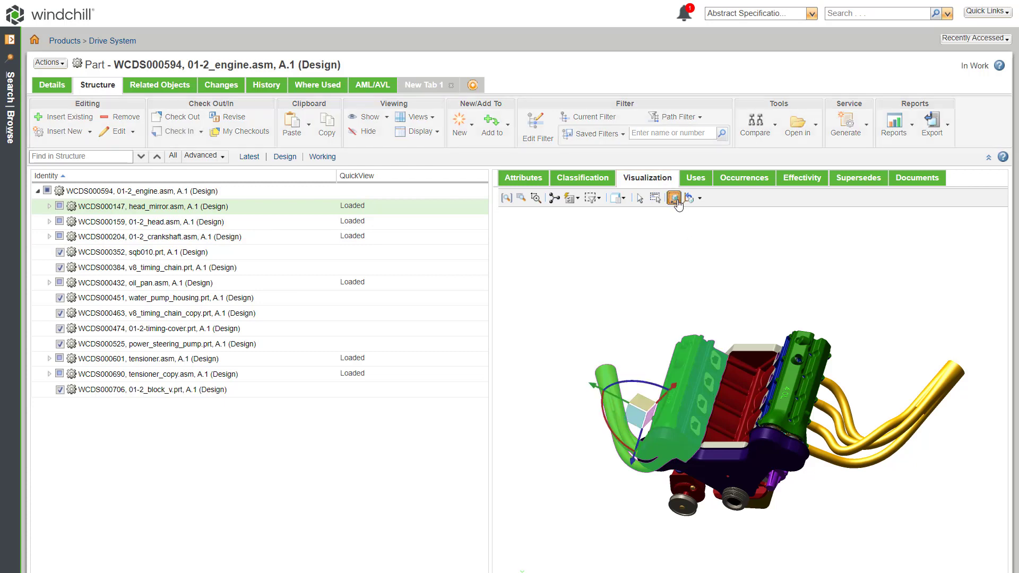
click(673, 198)
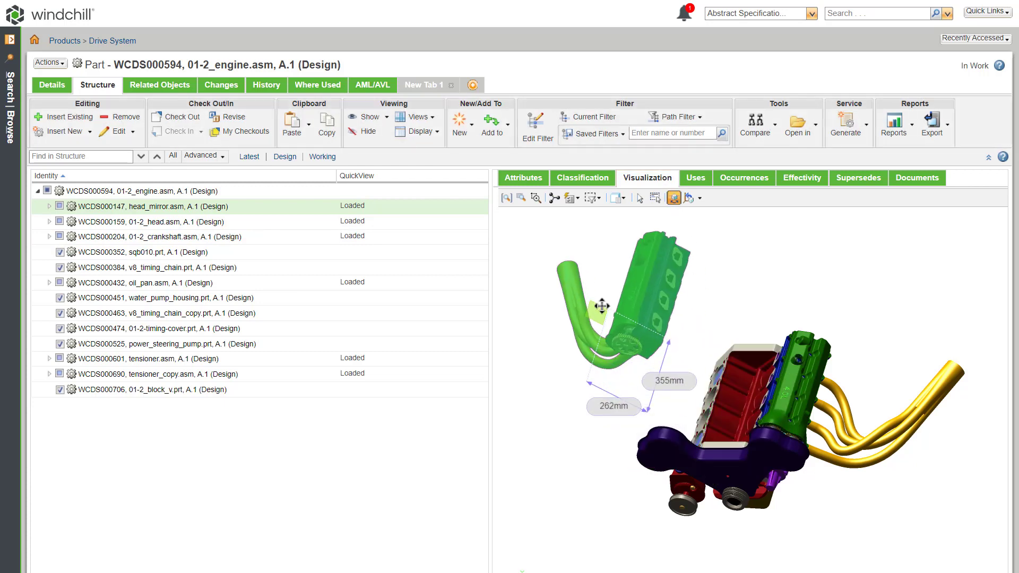
click(156, 221)
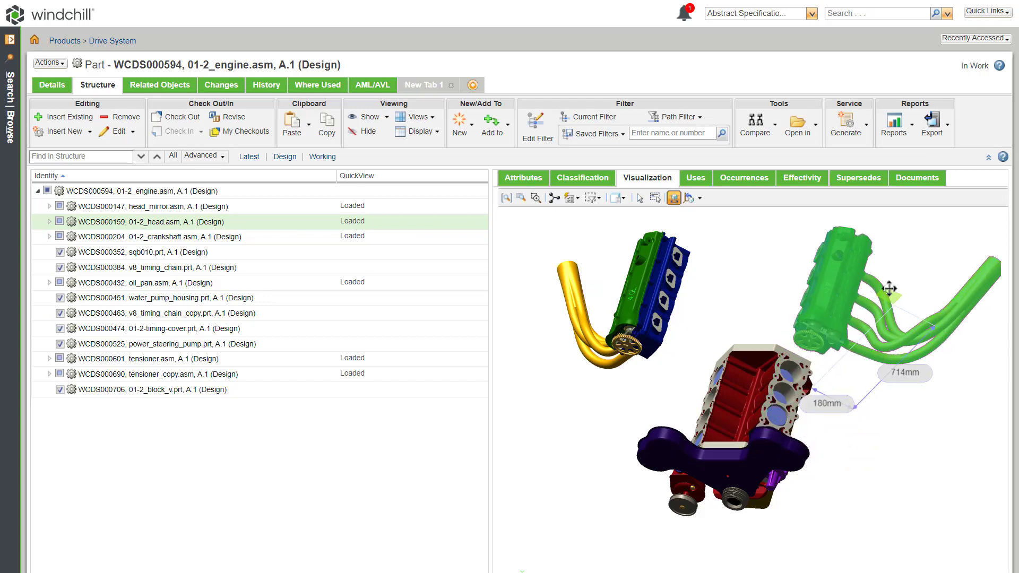
click(163, 297)
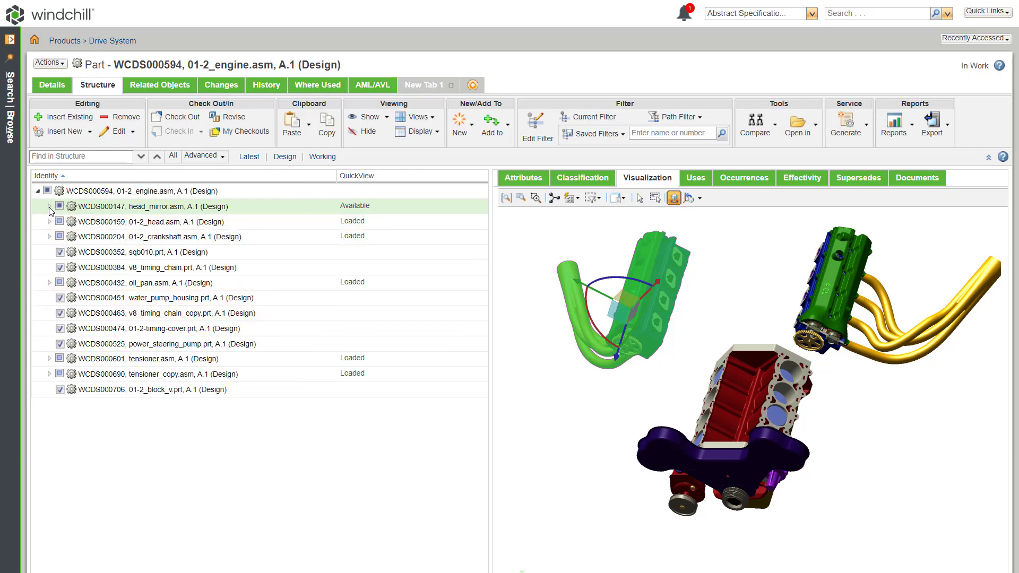
Restore component positions and collapse head_mirror.asm to a single 3D thumbnail.
click(48, 206)
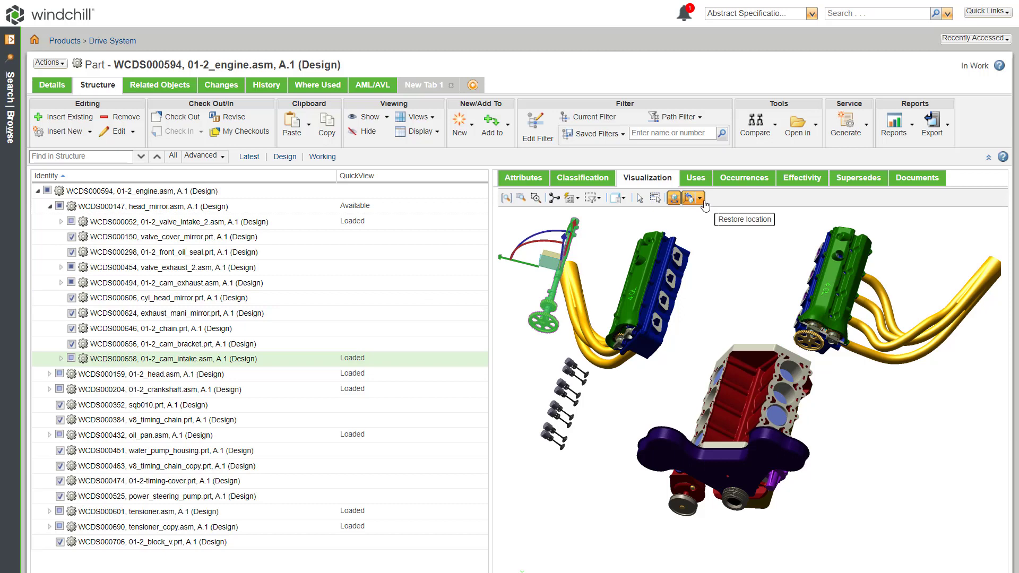
click(691, 198)
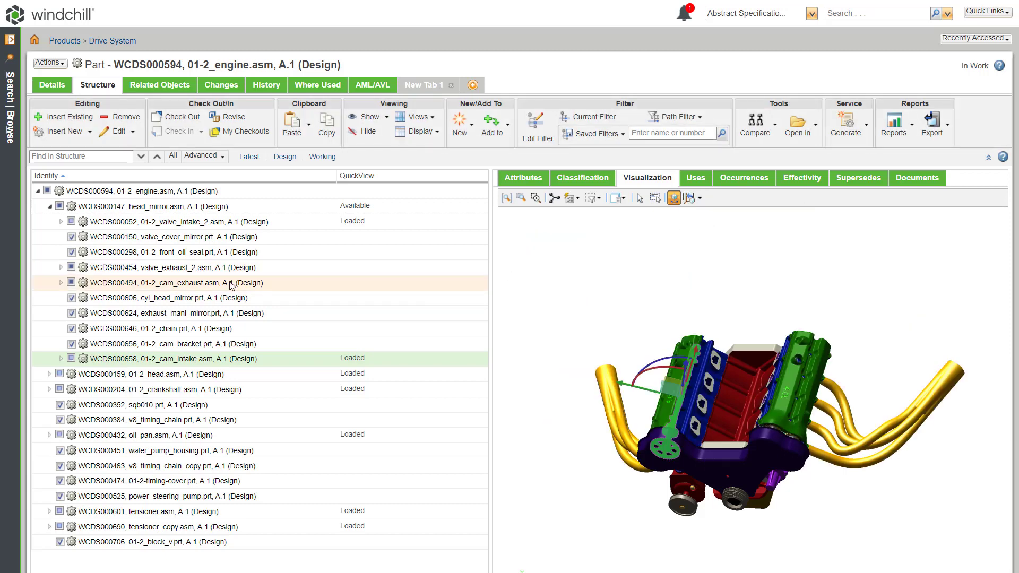
click(162, 205)
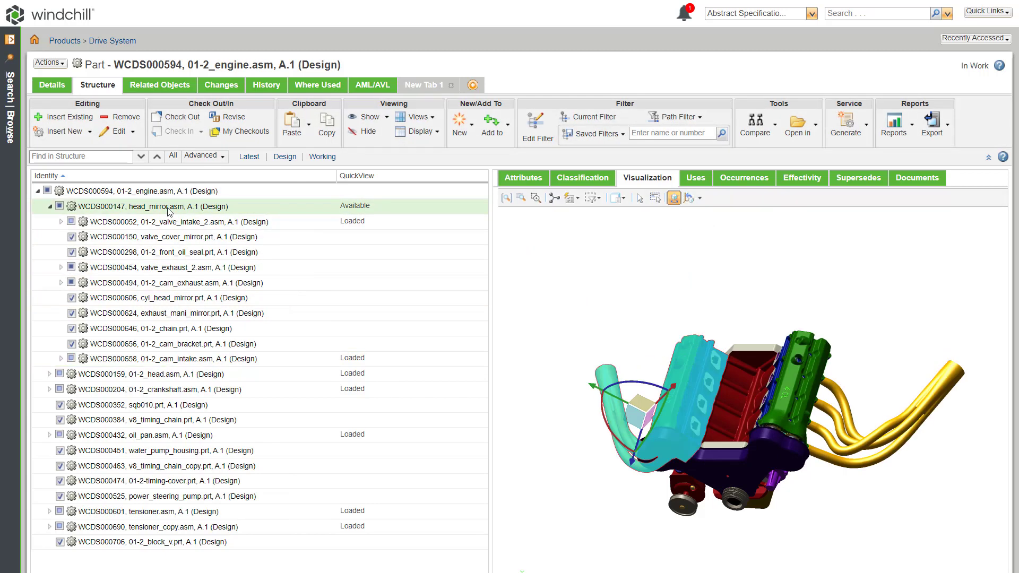
right_click(159, 205)
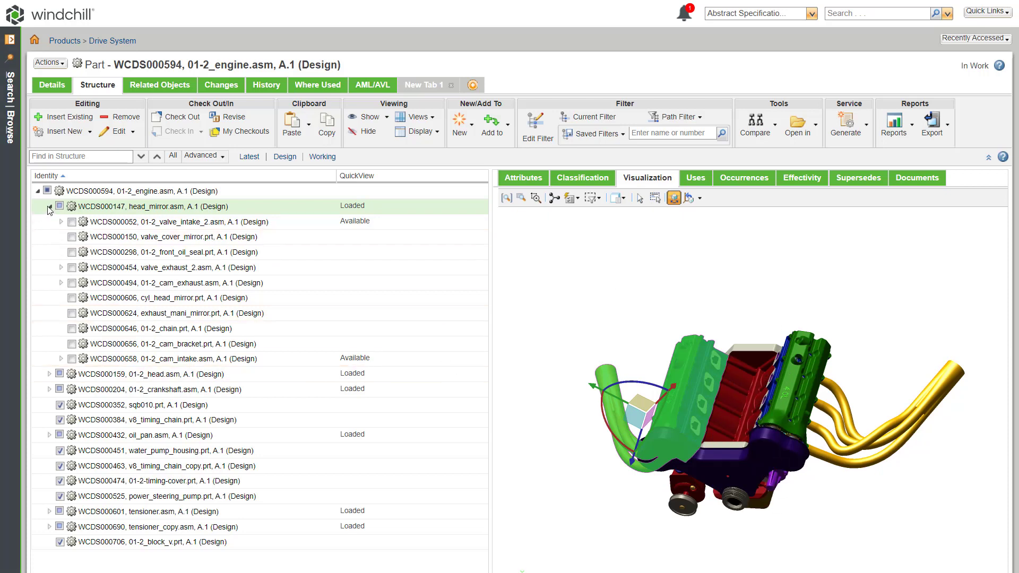
Expand 01-2_crankshaft.asm's thumbnail to the next level and show its children.
click(50, 206)
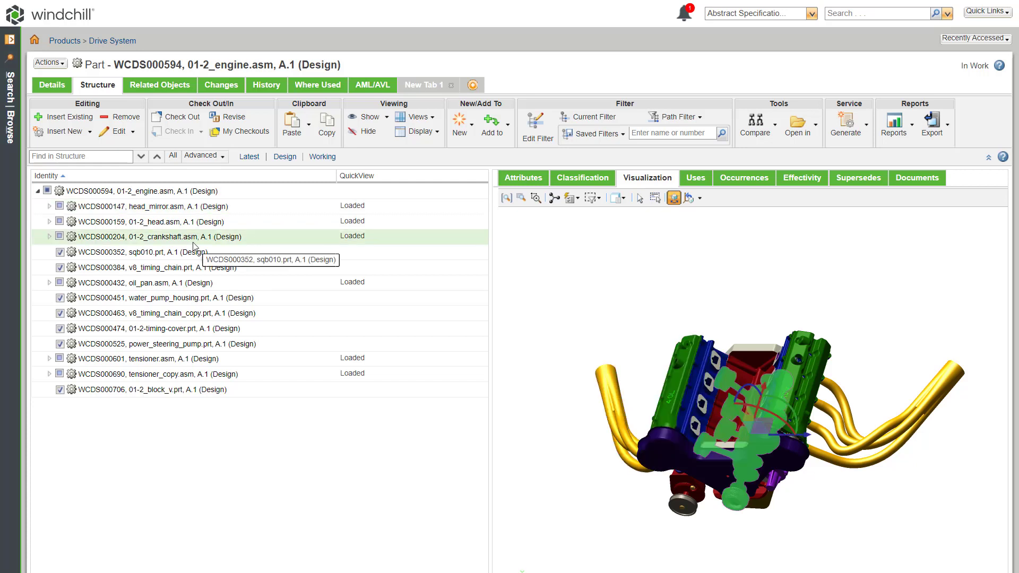
mouse_move(361, 243)
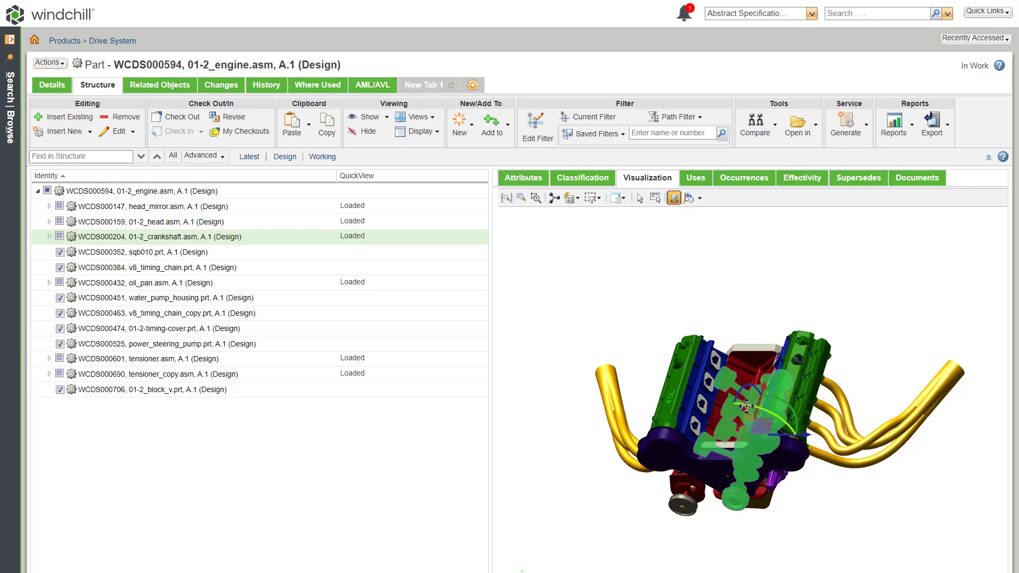
drag(745, 406, 755, 419)
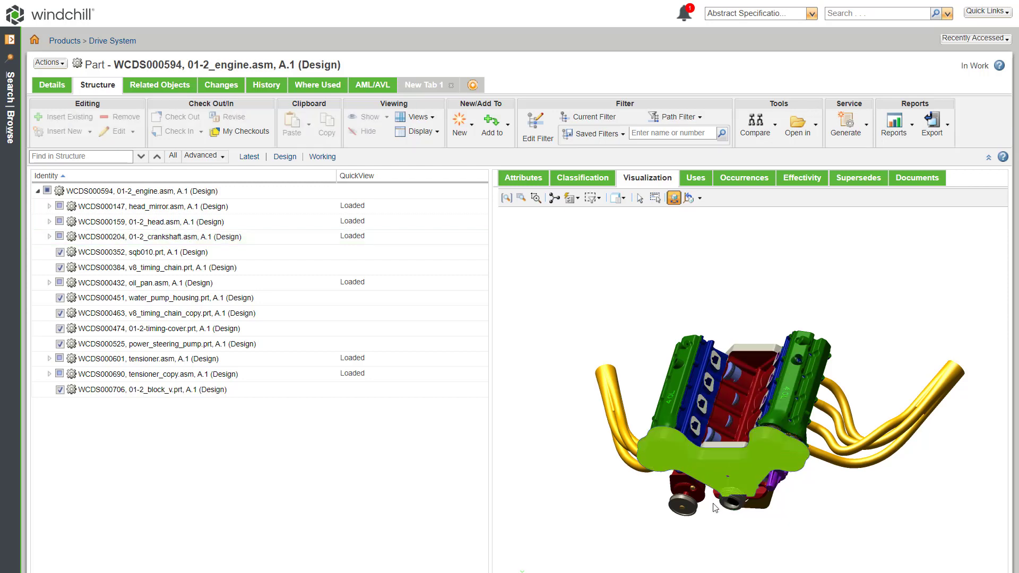
click(156, 236)
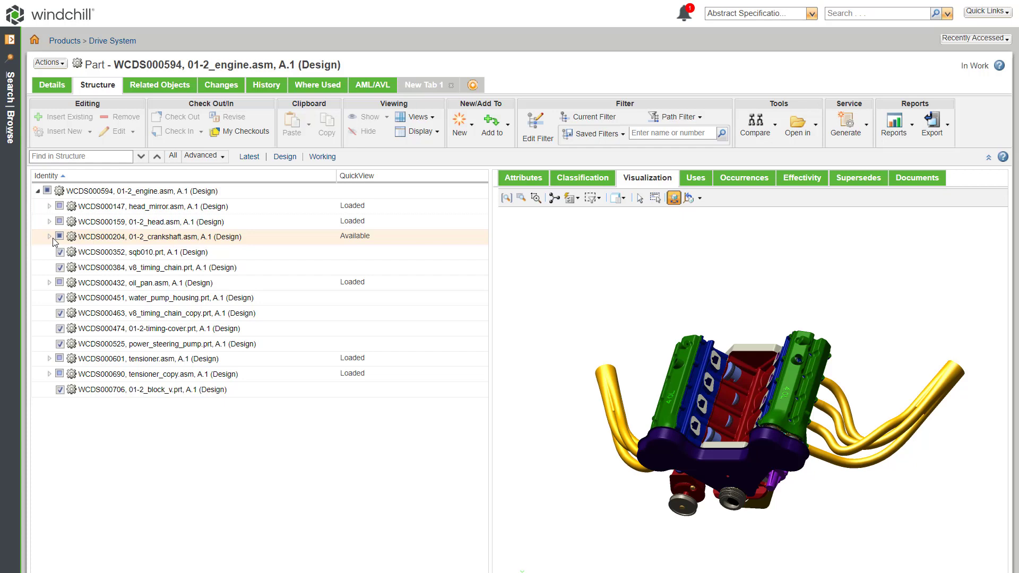
click(48, 237)
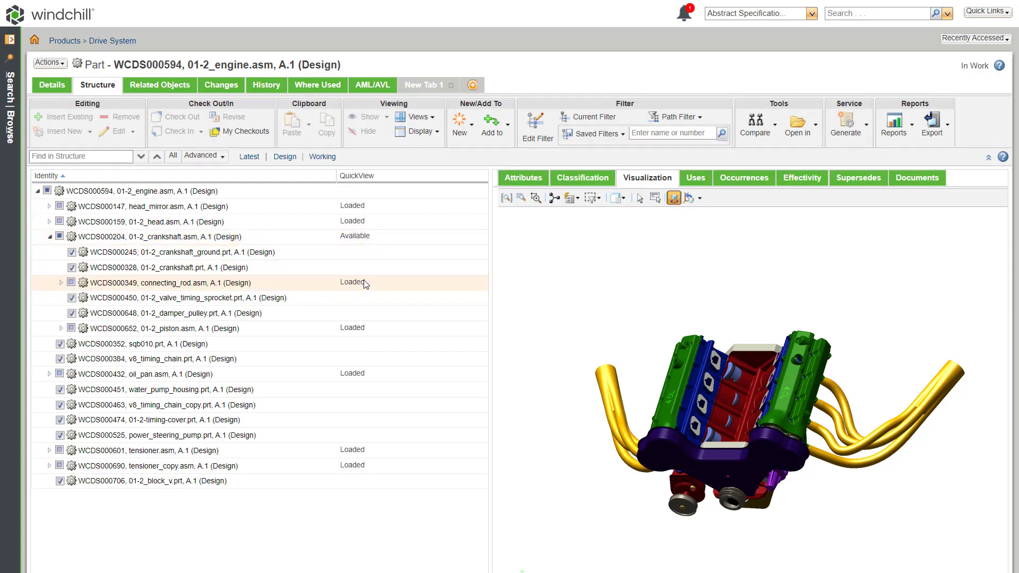
Inspect the connecting_rod and piston subassemblies, then collapse the crankshaft to one thumbnail.
click(162, 282)
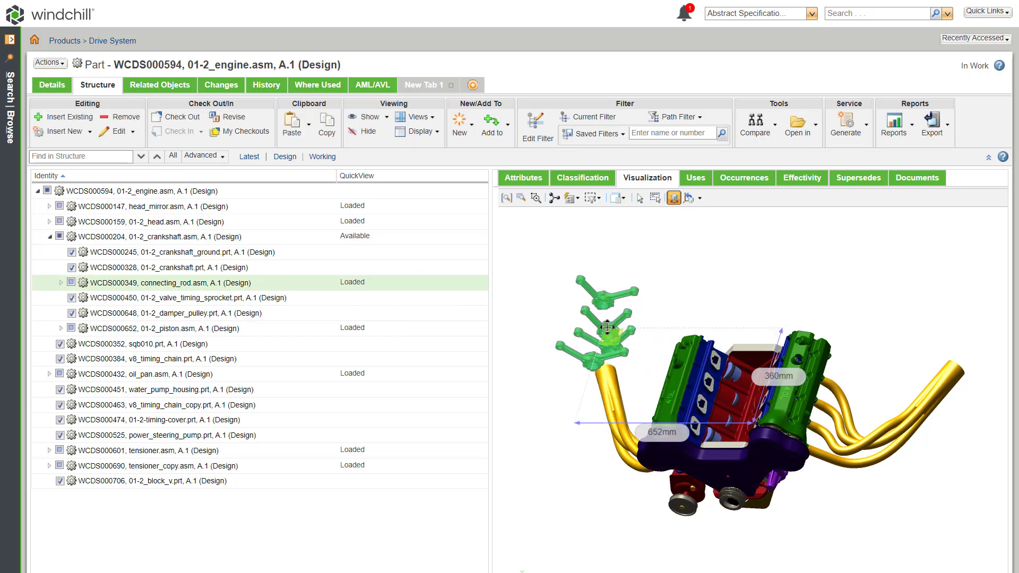
click(165, 328)
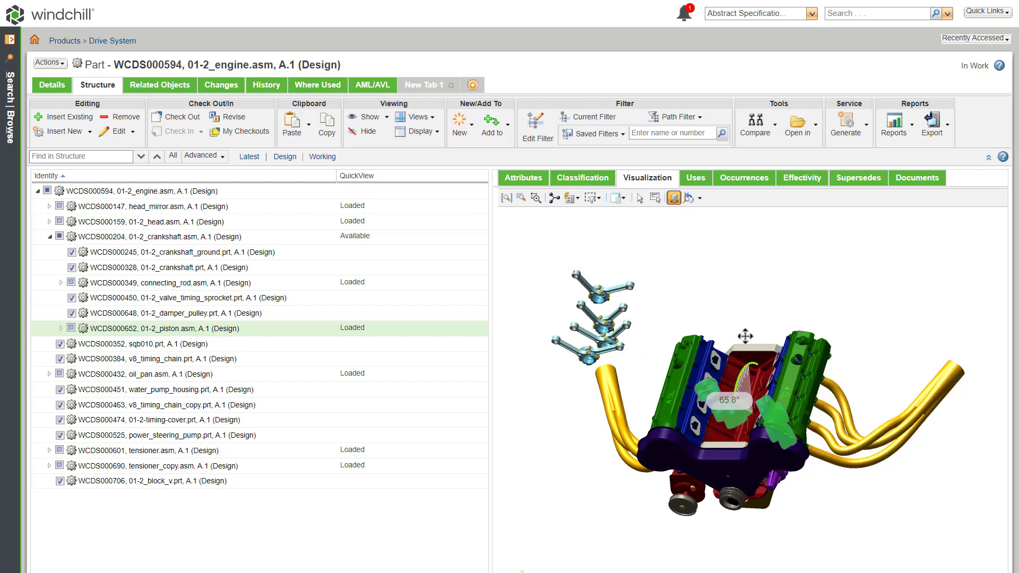
click(156, 235)
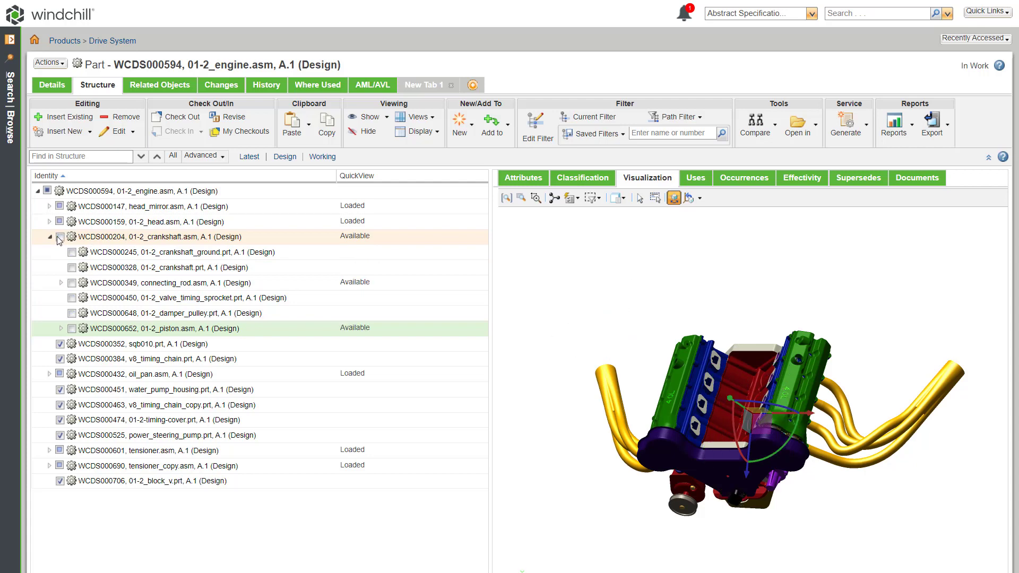
click(59, 235)
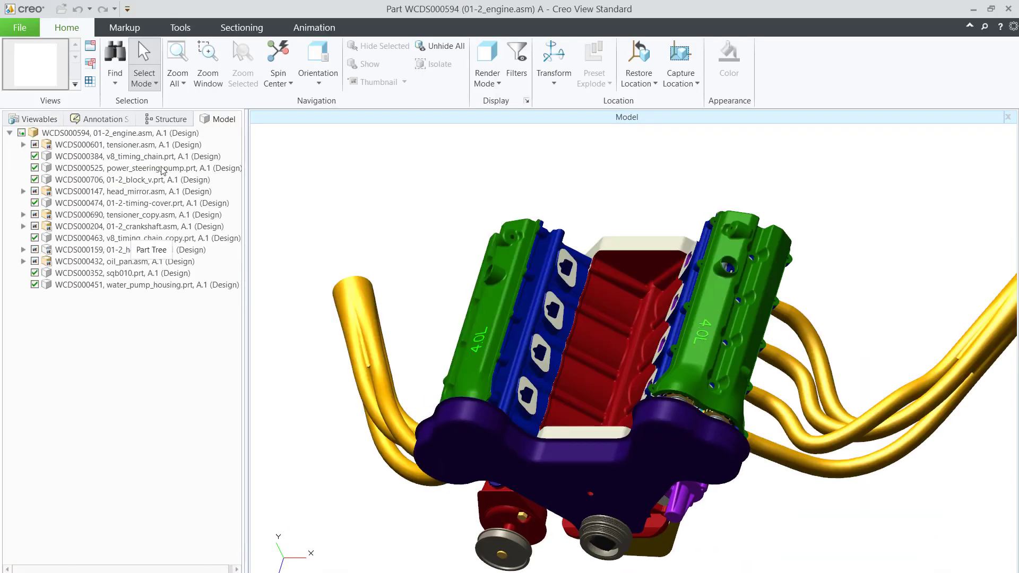
Select the engine root in the model tree, then the 01-2_crankshaft.asm subassembly.
click(121, 133)
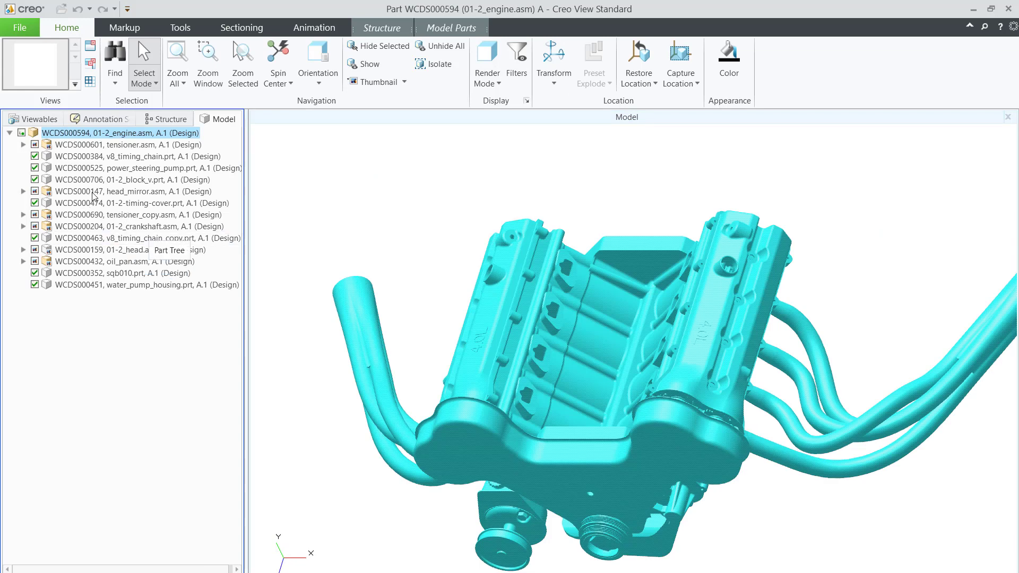
click(134, 191)
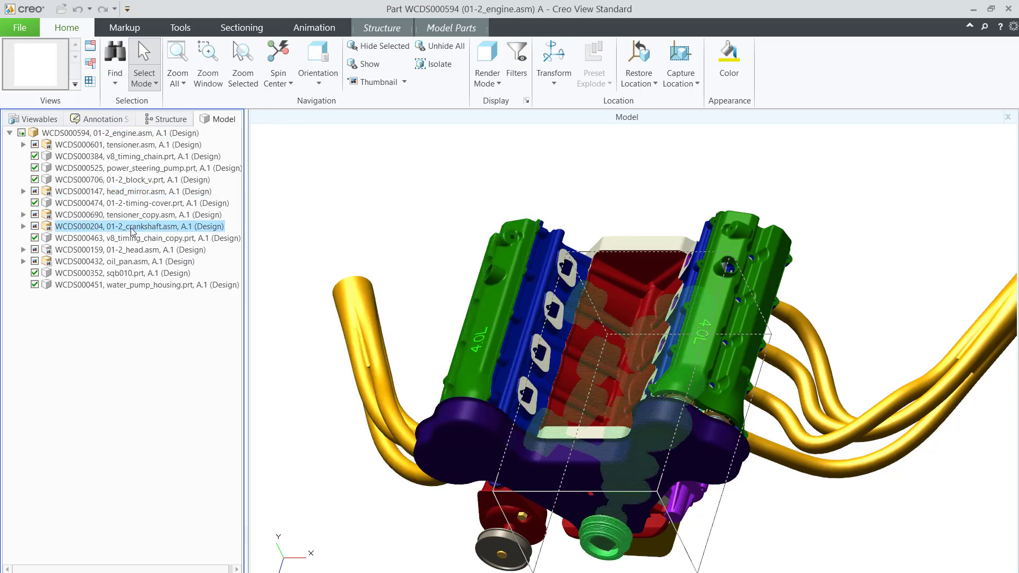
Expand head_mirror.asm's 3D thumbnail to the next level and list its parts.
right_click(98, 191)
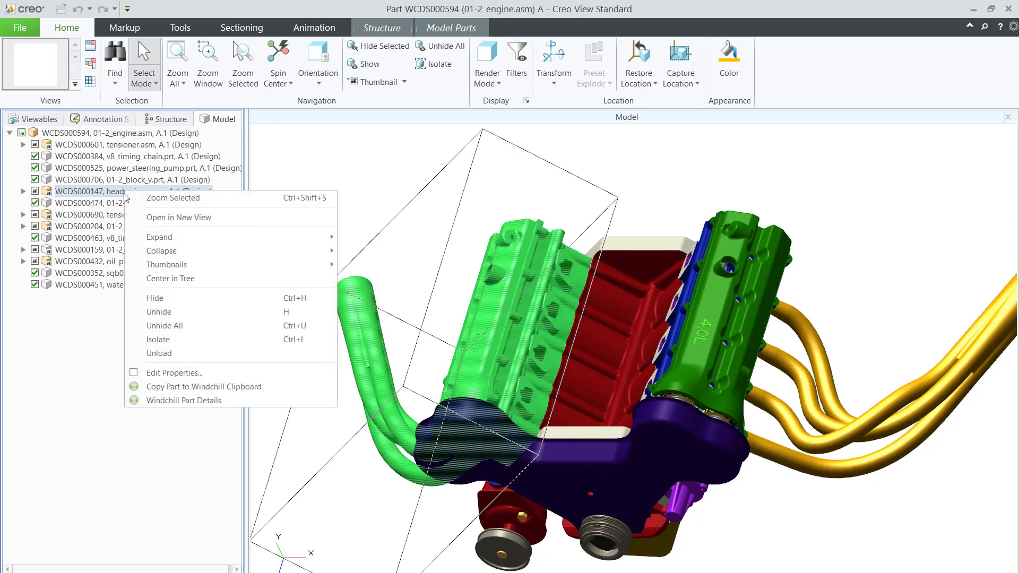
mouse_move(167, 264)
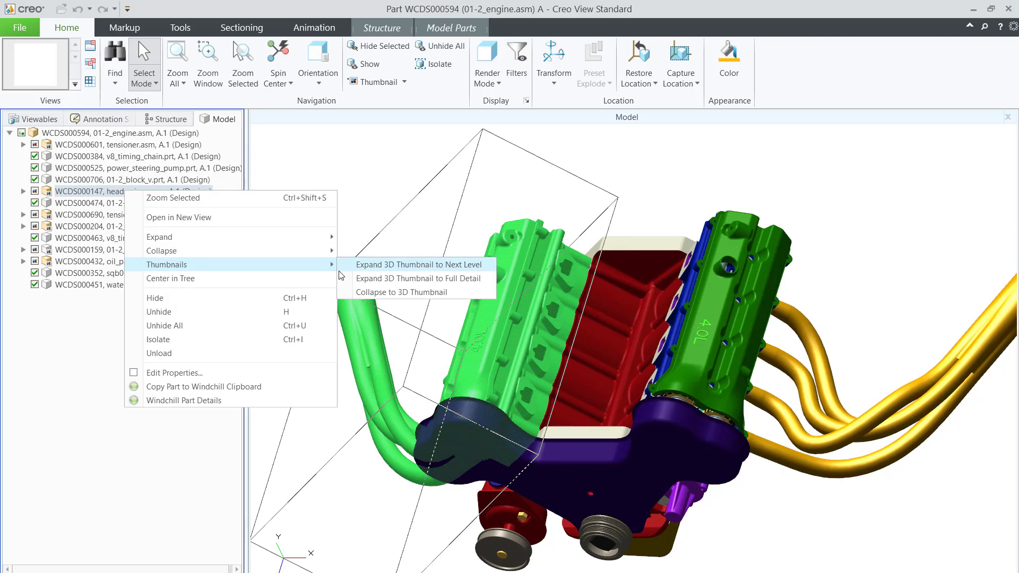
click(418, 264)
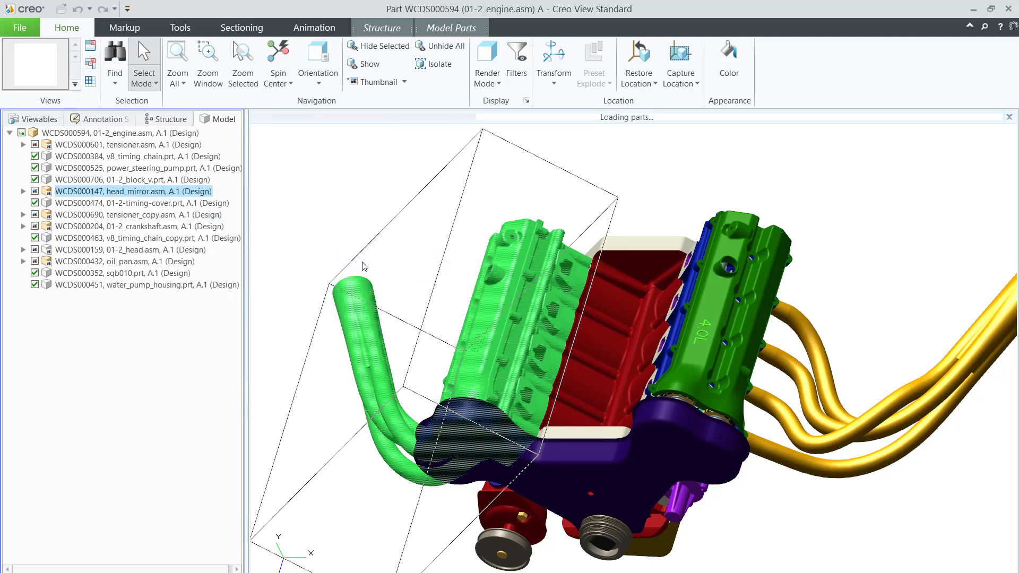
click(24, 191)
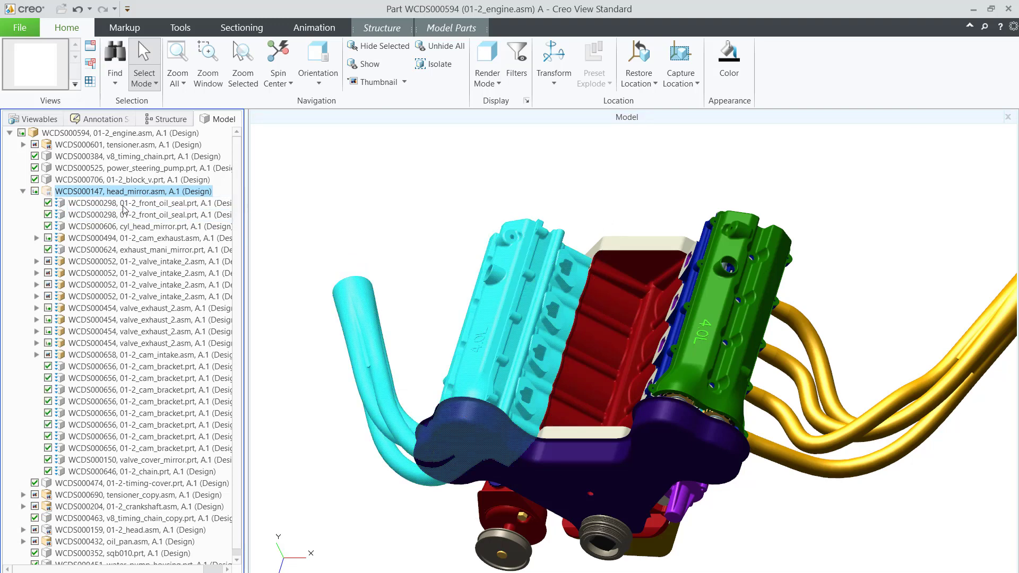
Inspect exhaust_mani_mirror and valve_intake_2, then collapse head_mirror to a 3D thumbnail.
click(150, 250)
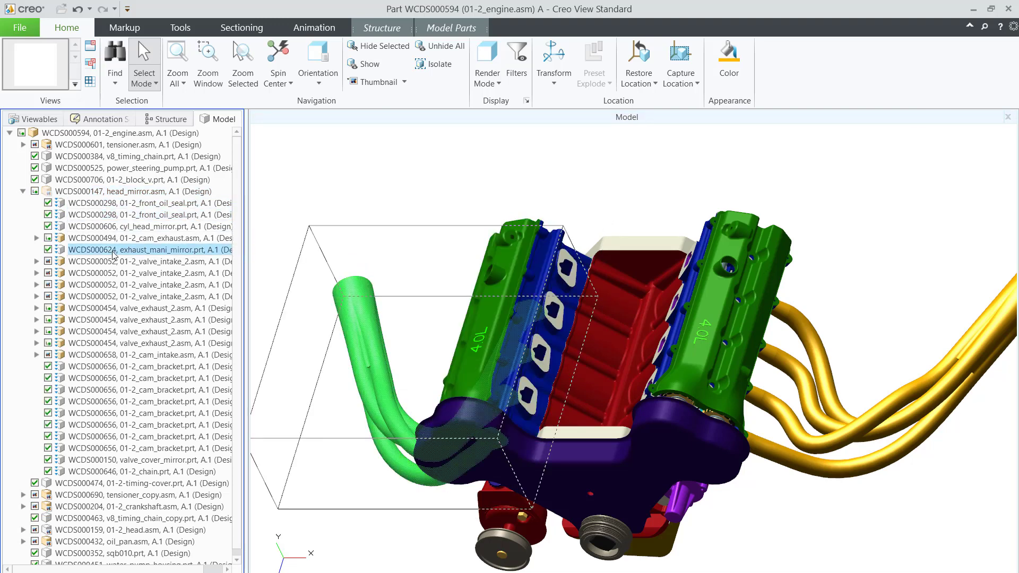
mouse_move(108, 226)
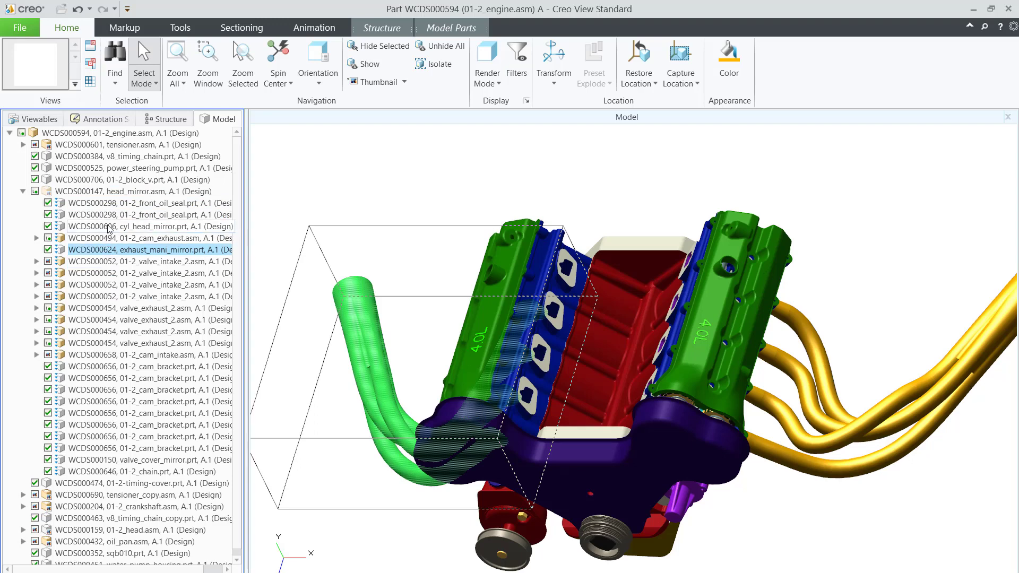
click(150, 273)
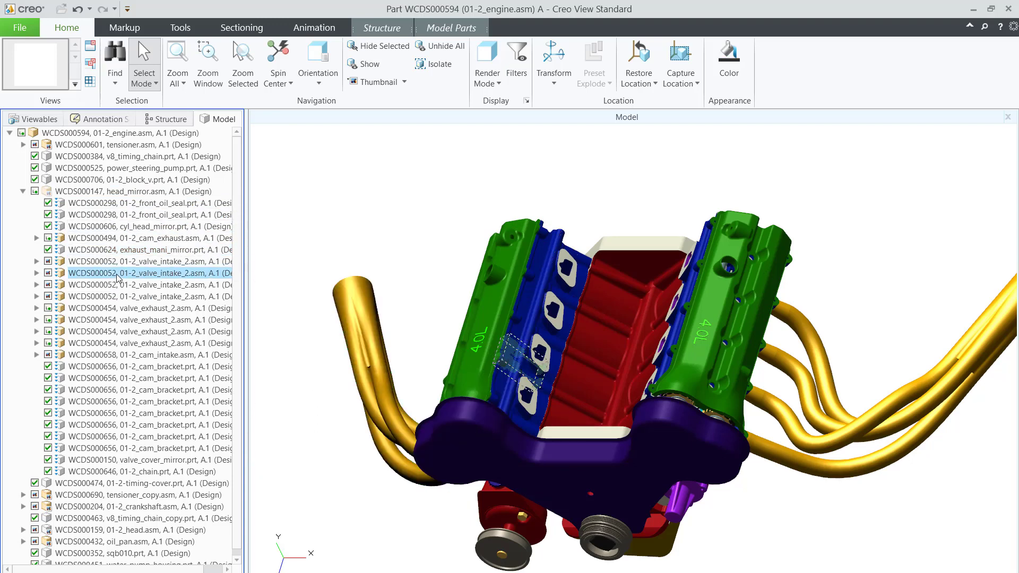
mouse_move(149, 199)
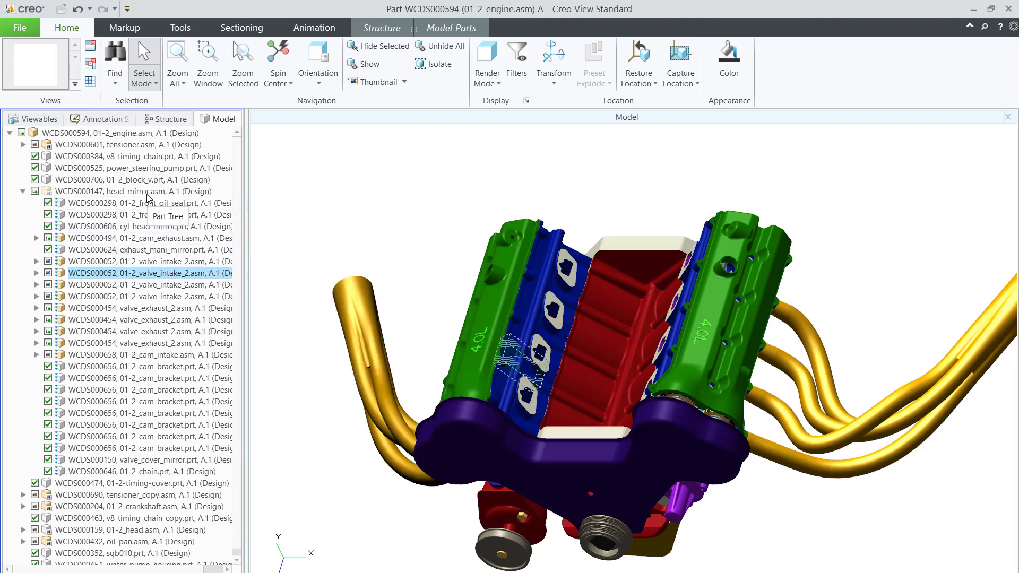
right_click(129, 191)
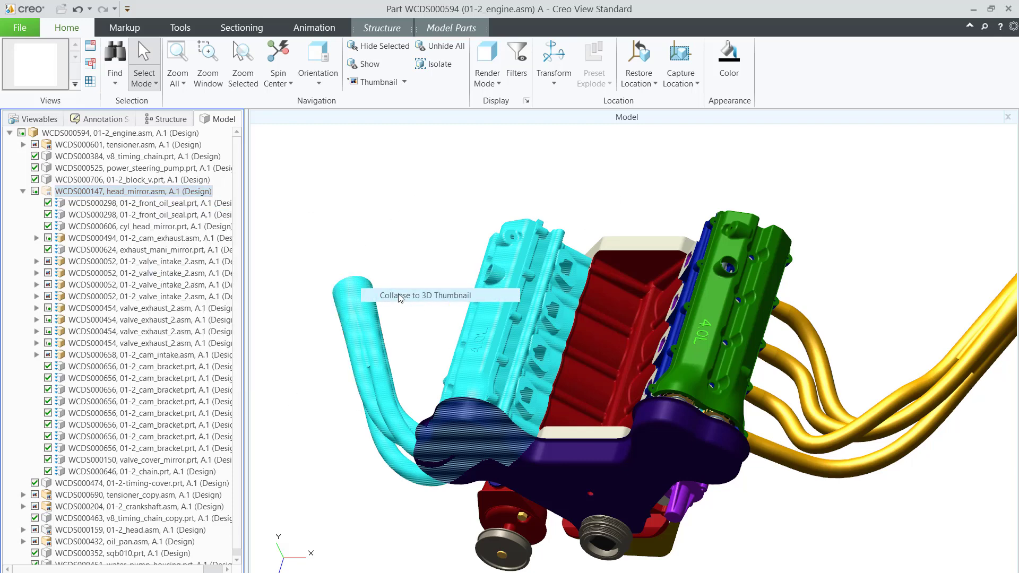
click(134, 191)
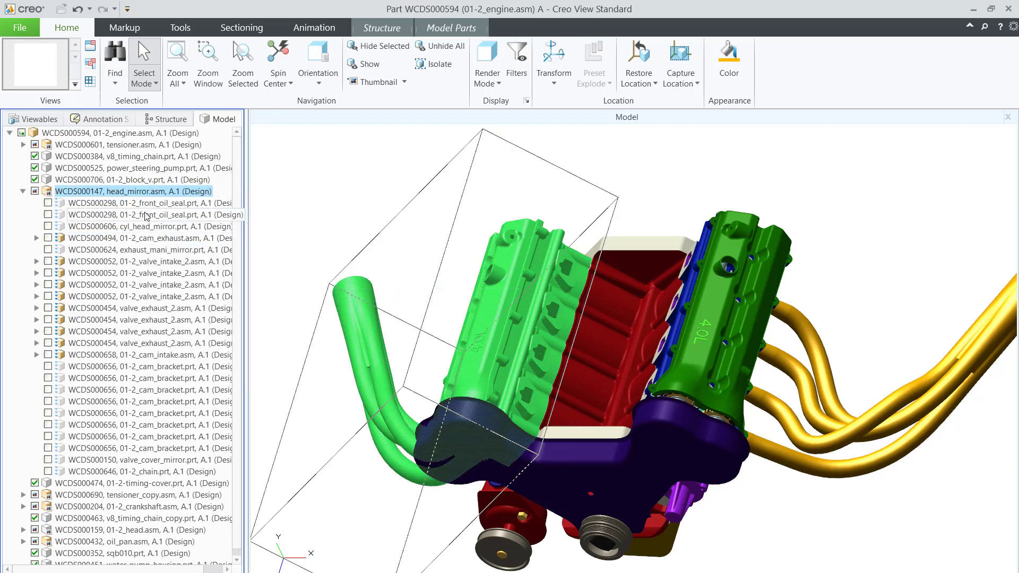